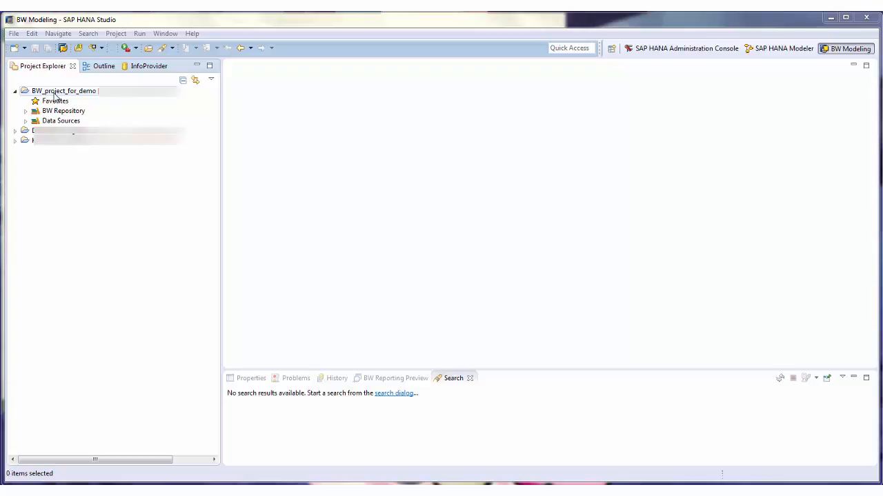
Bring up the context actions for BW_project_for_demo in the Project Explorer
{"action": "right_click", "coordinate": [64, 91]}
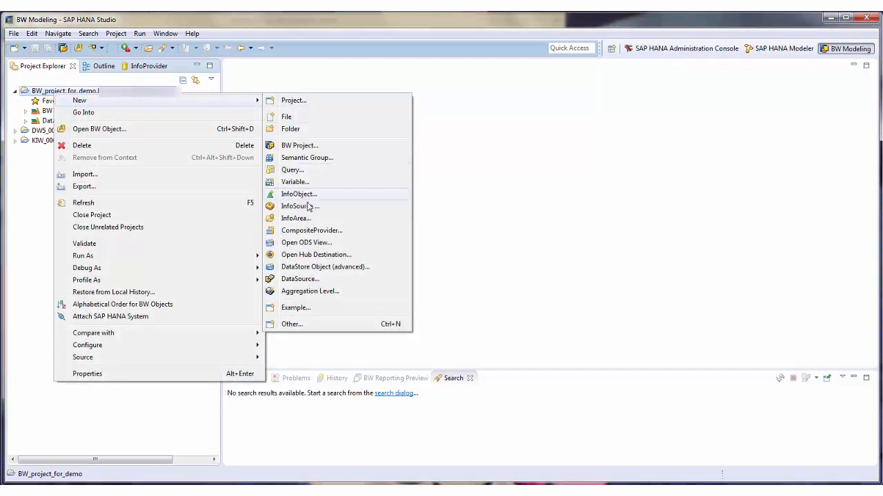
Start a new InfoSource in InfoArea MTU named T_DEMOIS with description 'demo Info'
{"action": "left_click", "coordinate": [299, 207]}
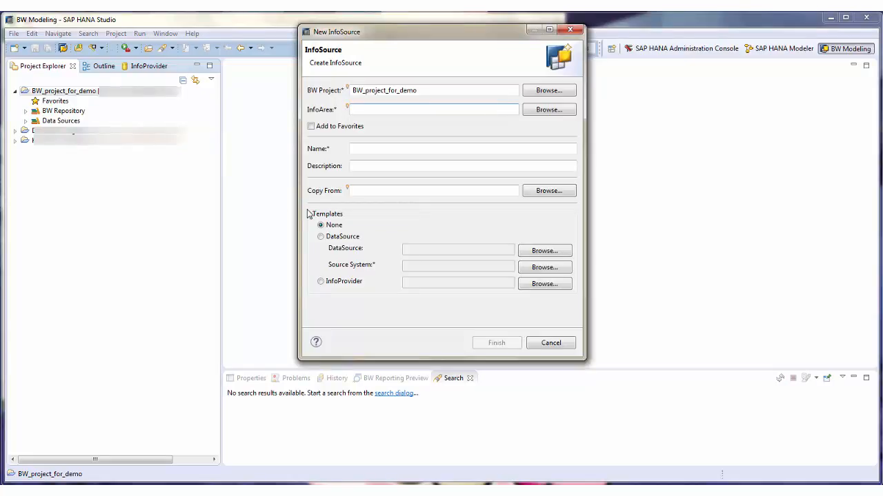
{"action": "type", "text": "MTU"}
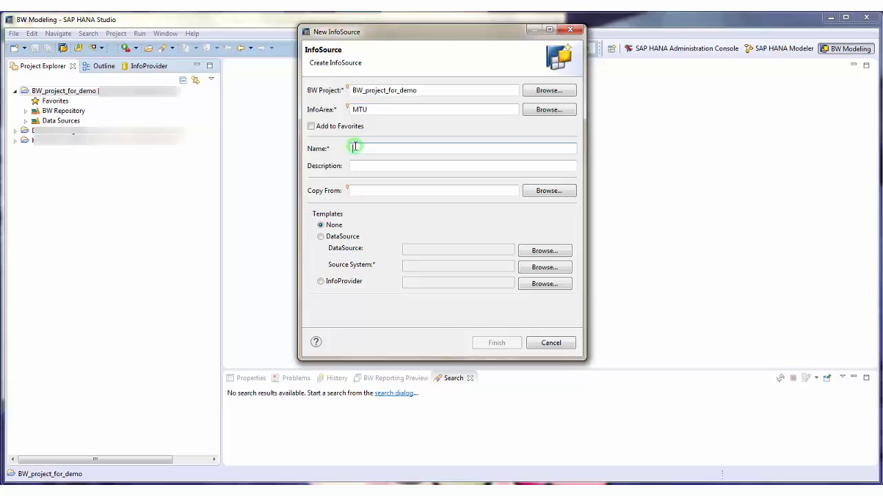
{"action": "type", "text": "T_DEMOIS"}
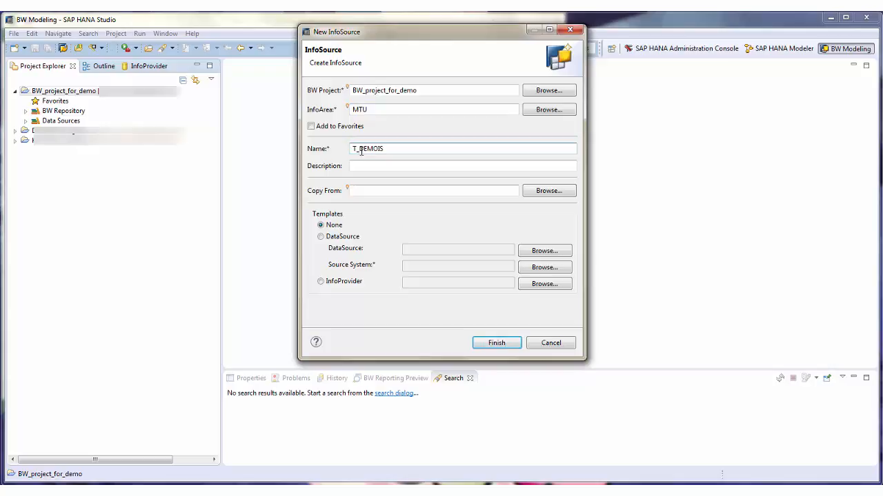
{"action": "type", "text": "demo InfoSource"}
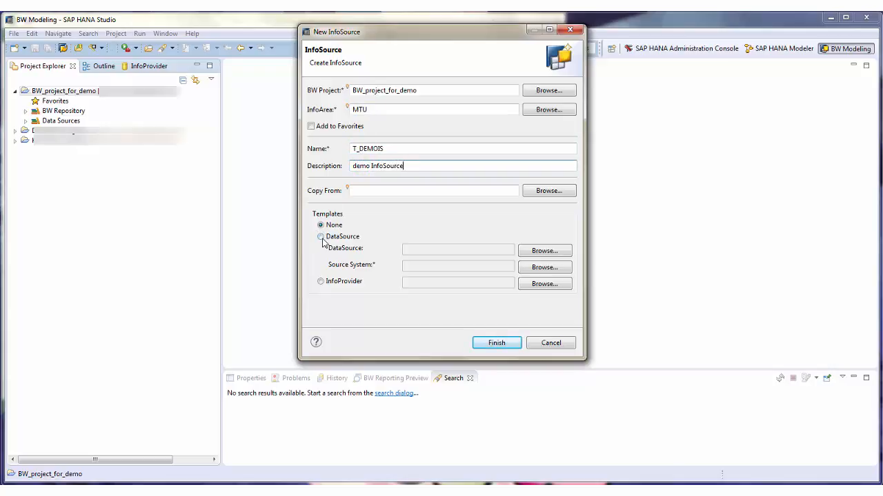
Template it on DataSource 0FLIGHT_BOOKING_DATA and finish creating the InfoSource
{"action": "left_click", "coordinate": [320, 238]}
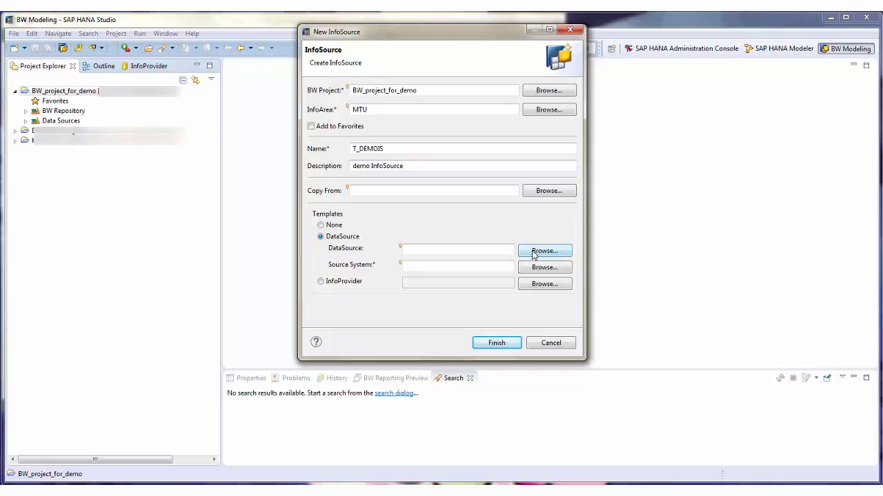
{"action": "left_click", "coordinate": [544, 251]}
{"action": "type", "text": "0flight"}
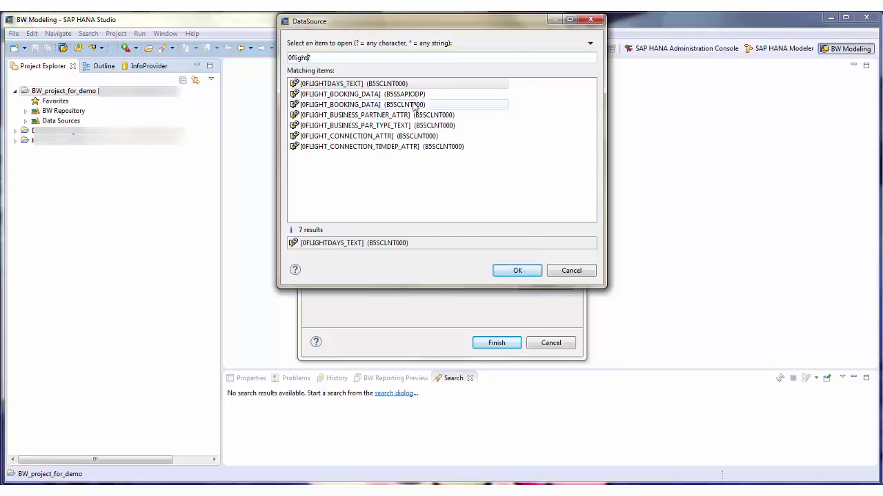
{"action": "left_click", "coordinate": [517, 270]}
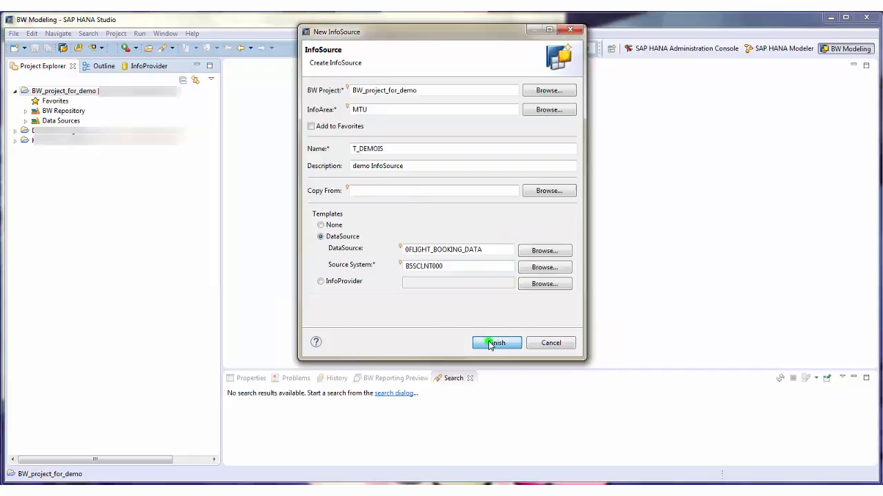
{"action": "left_click", "coordinate": [496, 342]}
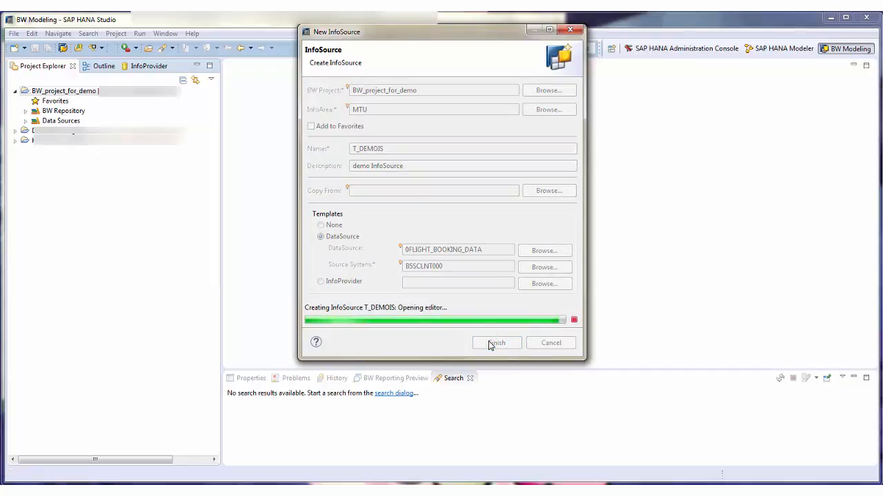
Review T_DEMOIS's general settings and move to its field details
{"action": "left_click", "coordinate": [497, 342]}
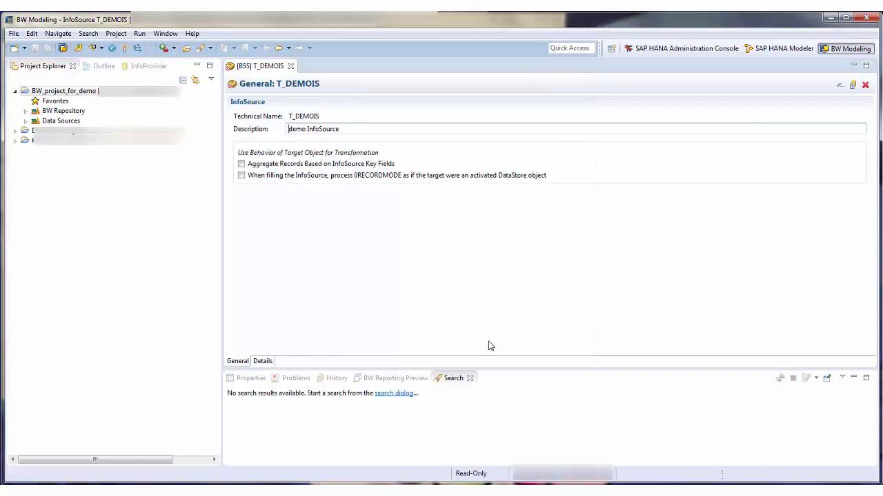
{"action": "mouse_move", "coordinate": [255, 206]}
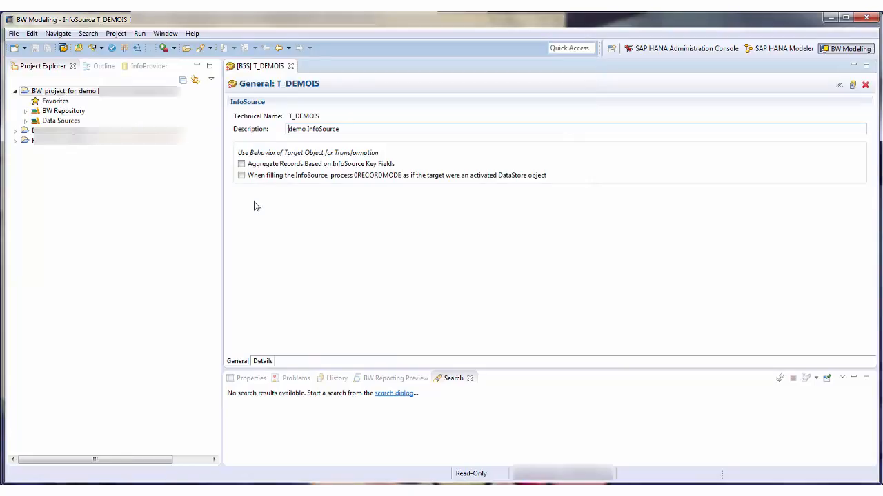
{"action": "mouse_move", "coordinate": [235, 170]}
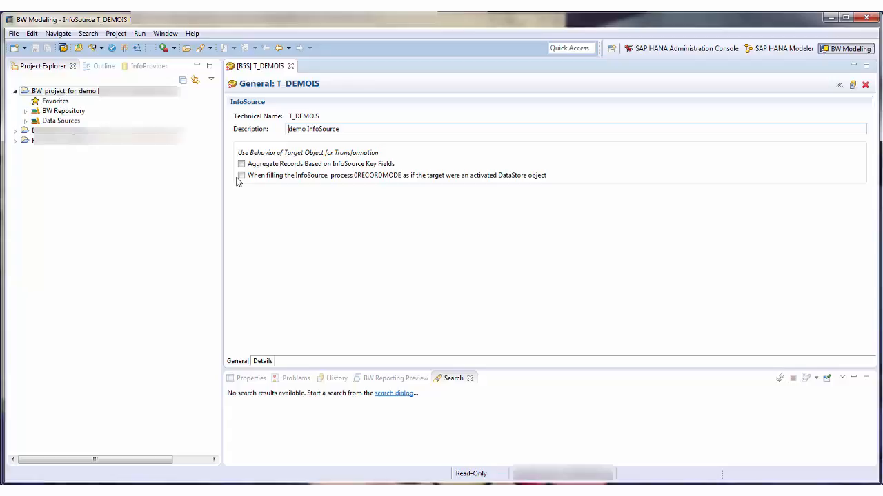
{"action": "mouse_move", "coordinate": [261, 264]}
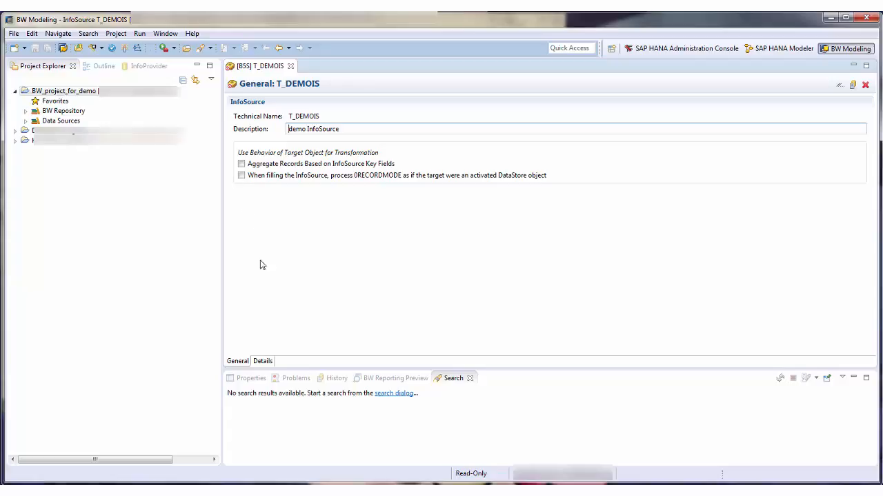
{"action": "left_click", "coordinate": [262, 361]}
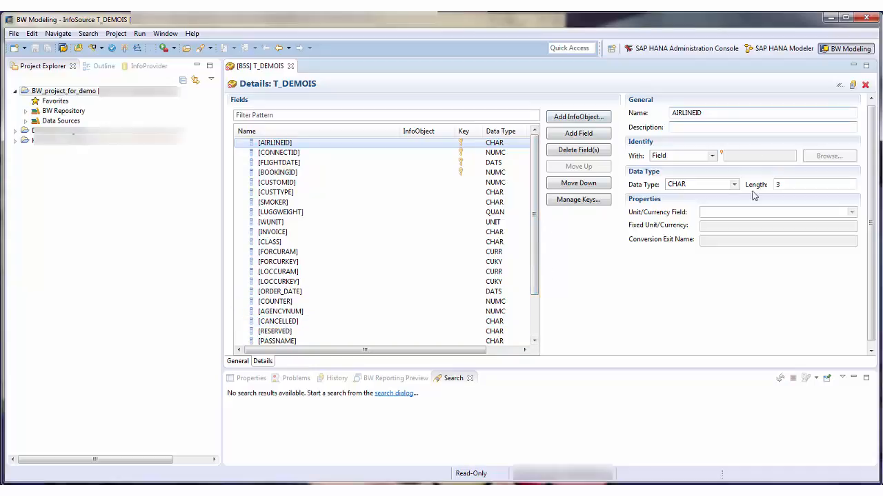
{"action": "mouse_move", "coordinate": [665, 243]}
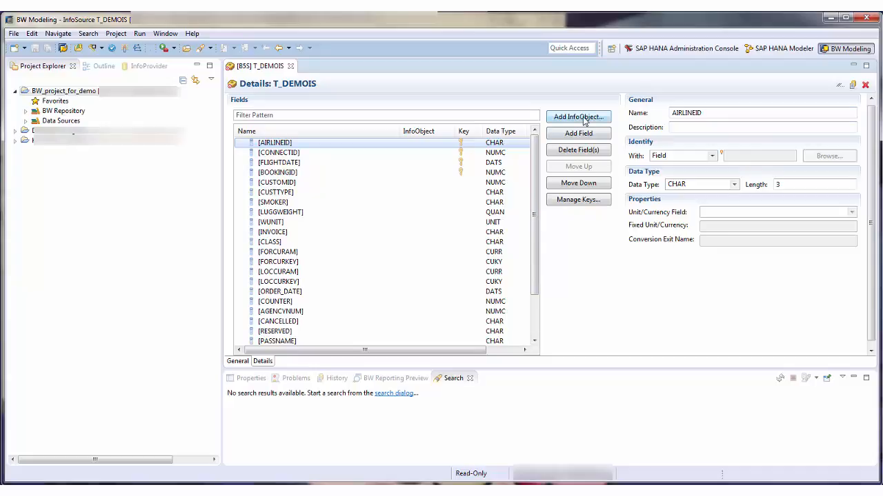
Start adding an InfoObject to the T_DEMOIS field list
{"action": "left_click", "coordinate": [577, 116]}
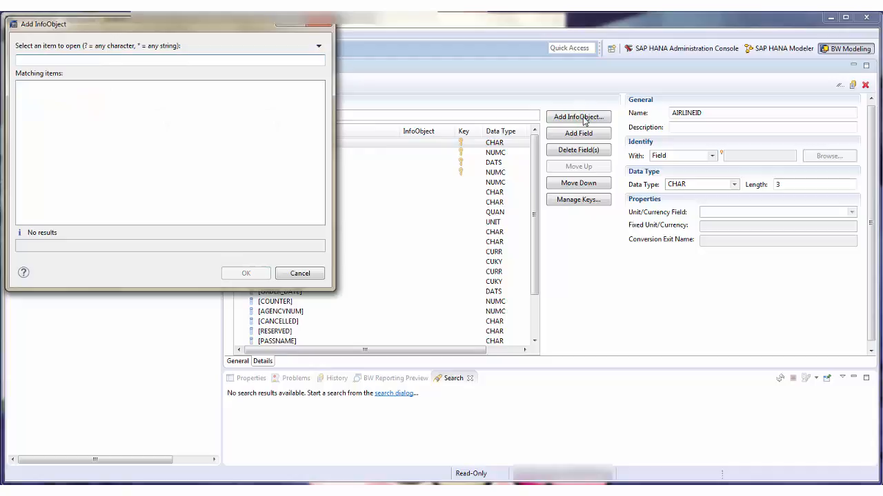
Search for 0airport and add InfoObject 0AIRPORTID as a new field
{"action": "type", "text": "0a"}
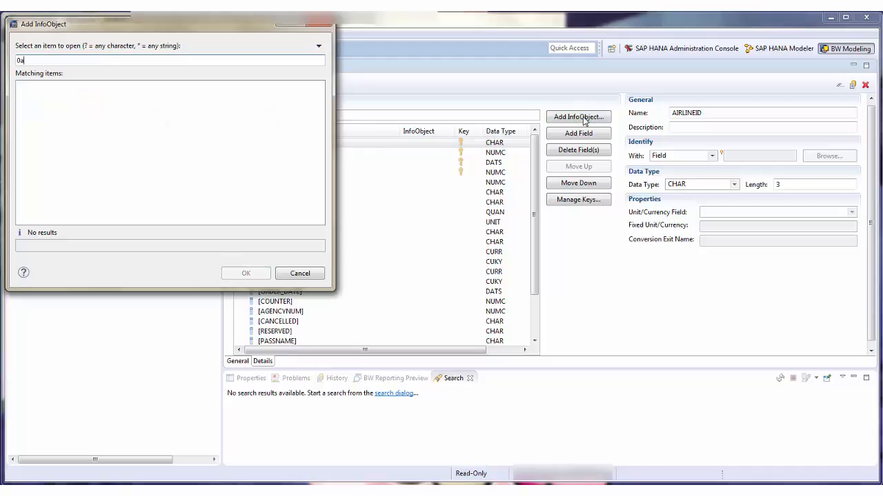
{"action": "type", "text": "airport"}
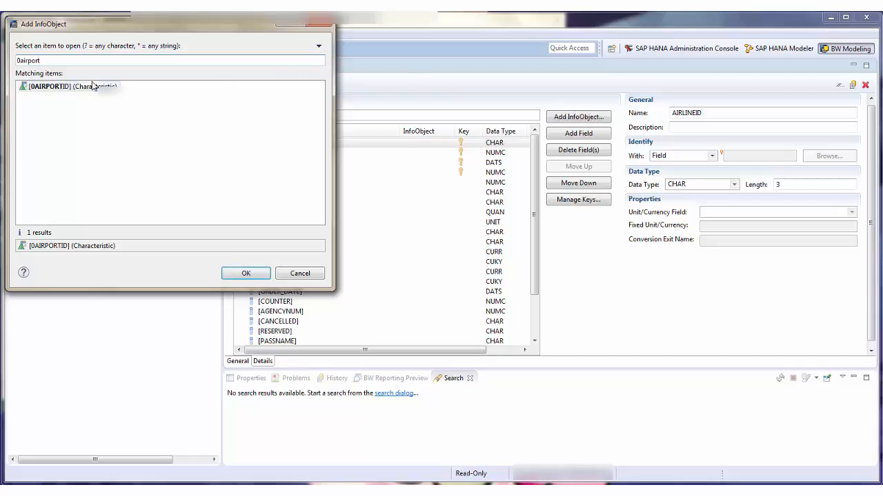
{"action": "left_click", "coordinate": [300, 273]}
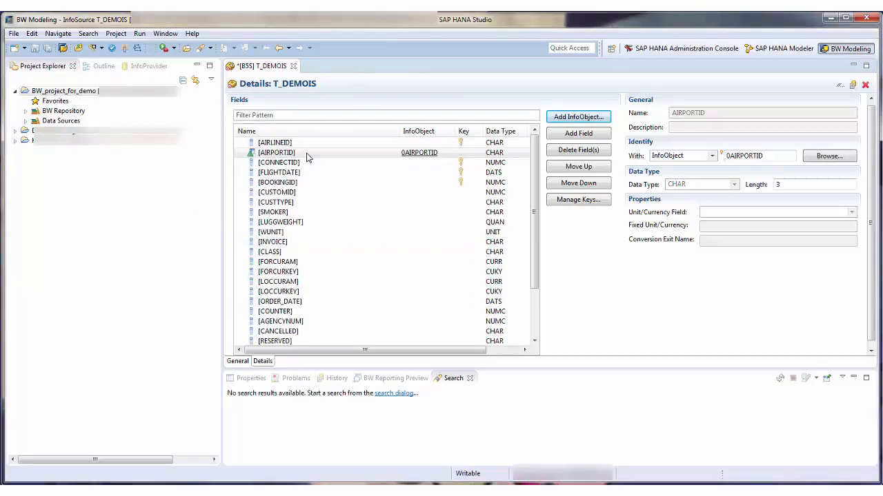
{"action": "mouse_move", "coordinate": [298, 151]}
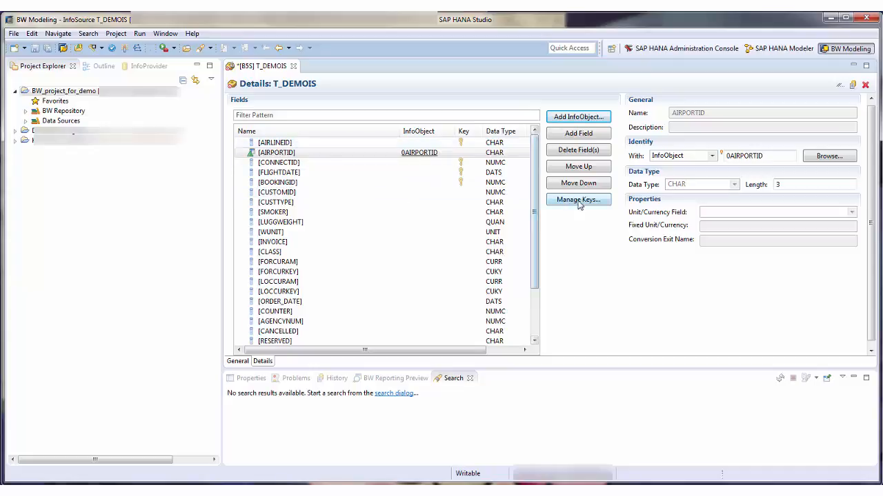
{"action": "left_click", "coordinate": [578, 198]}
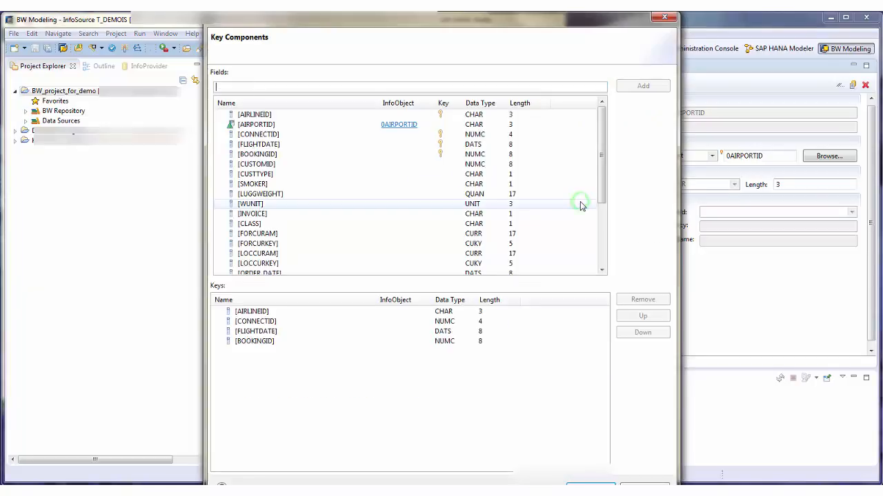
{"action": "left_click", "coordinate": [410, 86]}
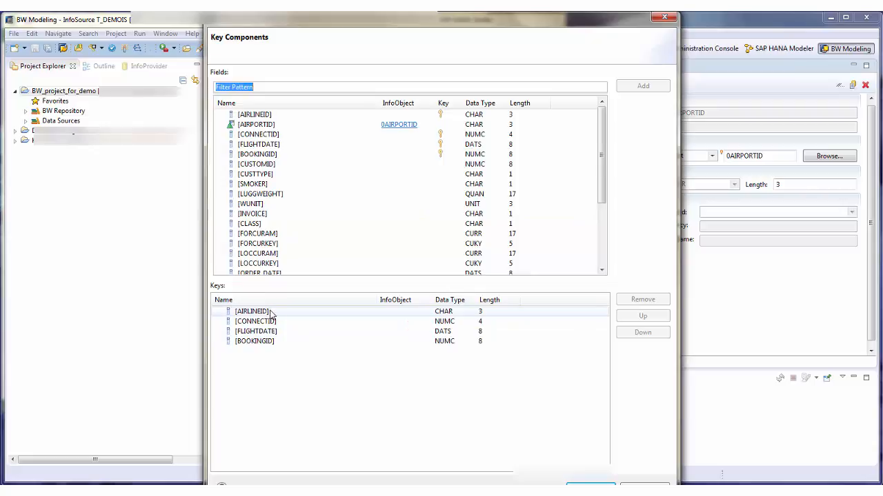
{"action": "left_click", "coordinate": [251, 312]}
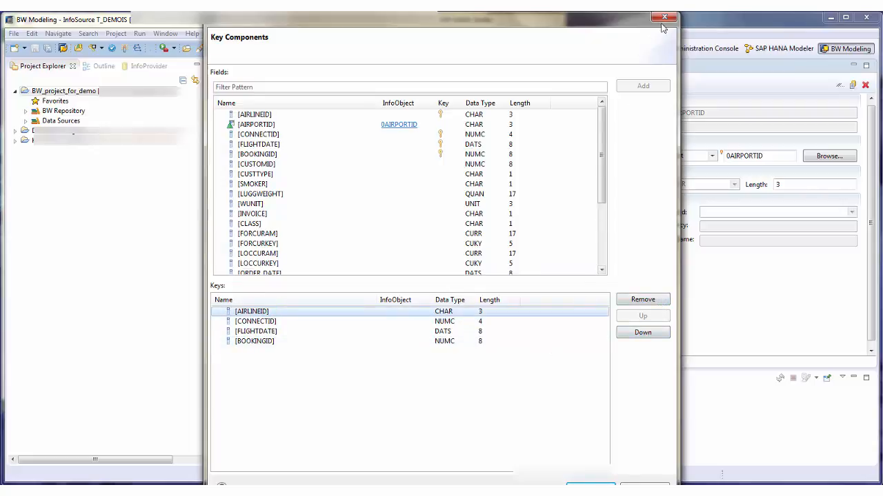
{"action": "left_click", "coordinate": [665, 16]}
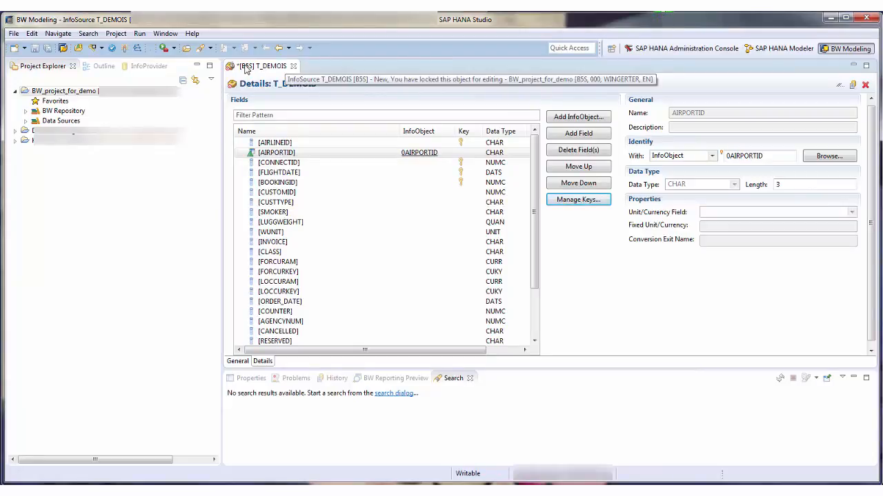
{"action": "mouse_move", "coordinate": [125, 52]}
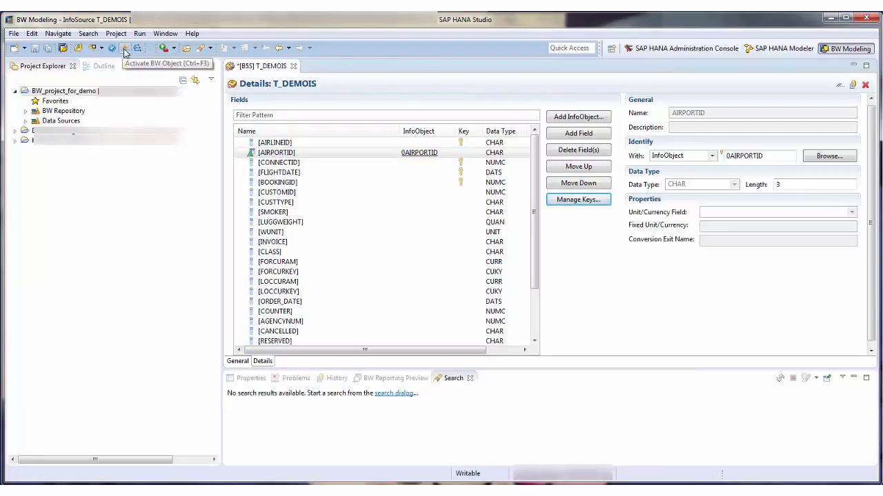
Activate the T_DEMOIS InfoSource with the Activate BW Object command
{"action": "left_click", "coordinate": [124, 47]}
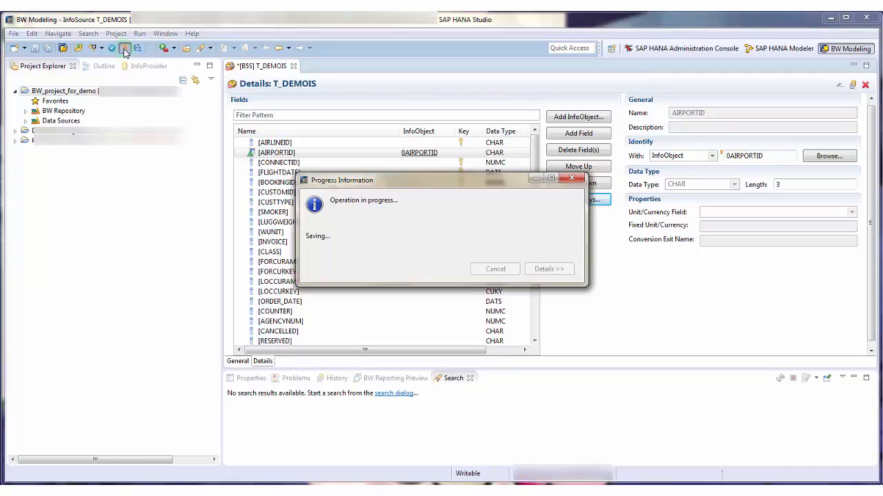